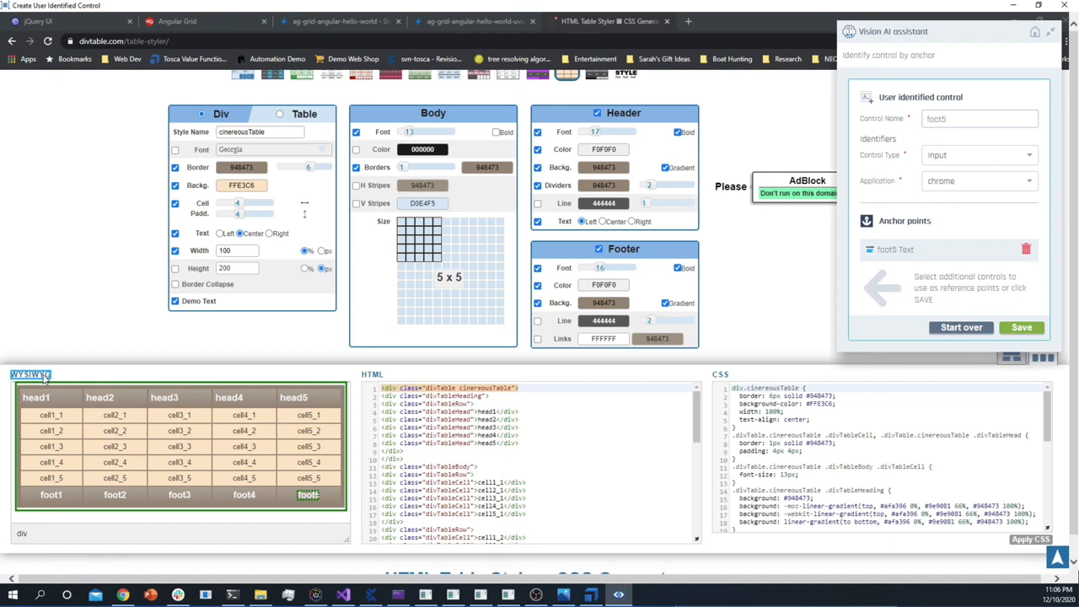
- Add the WYSIWYG text as a second anchor and name the control 'WYSIWYG Table'
left_click(31, 374)
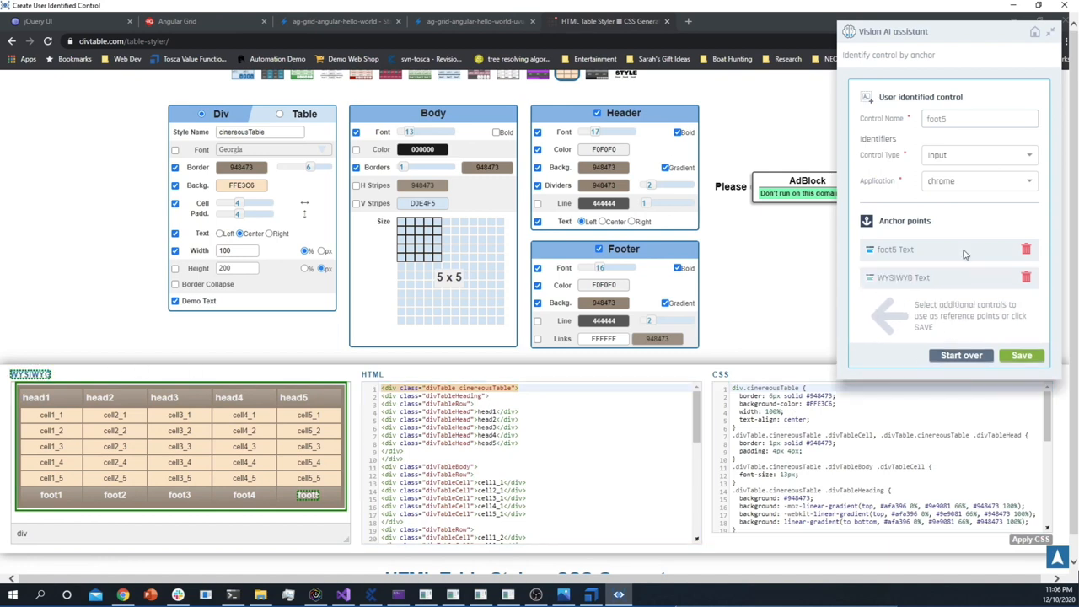
left_click(967, 119)
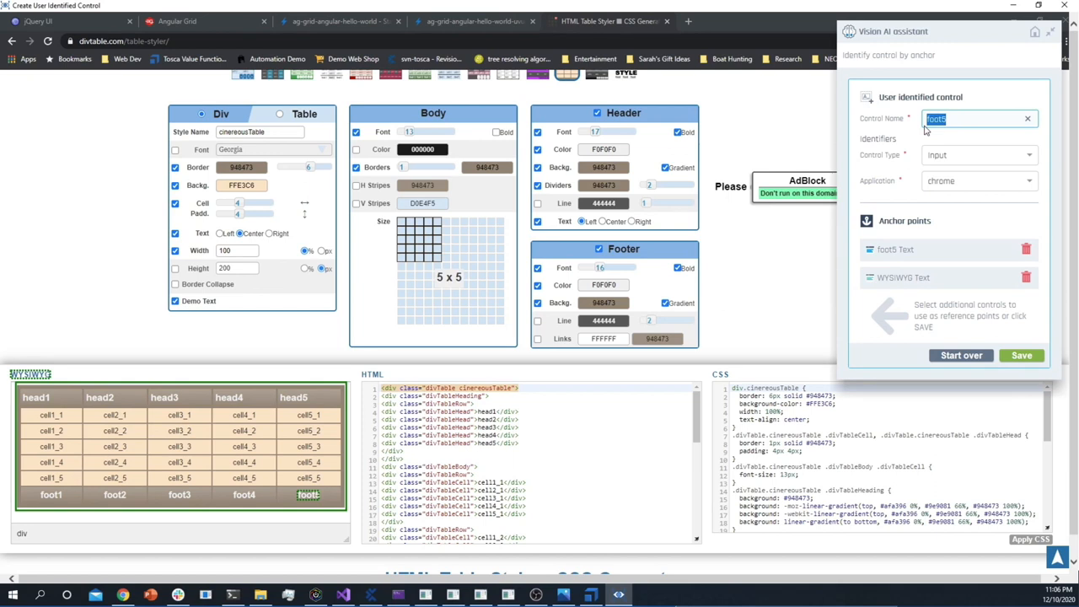
type("WYSYW")
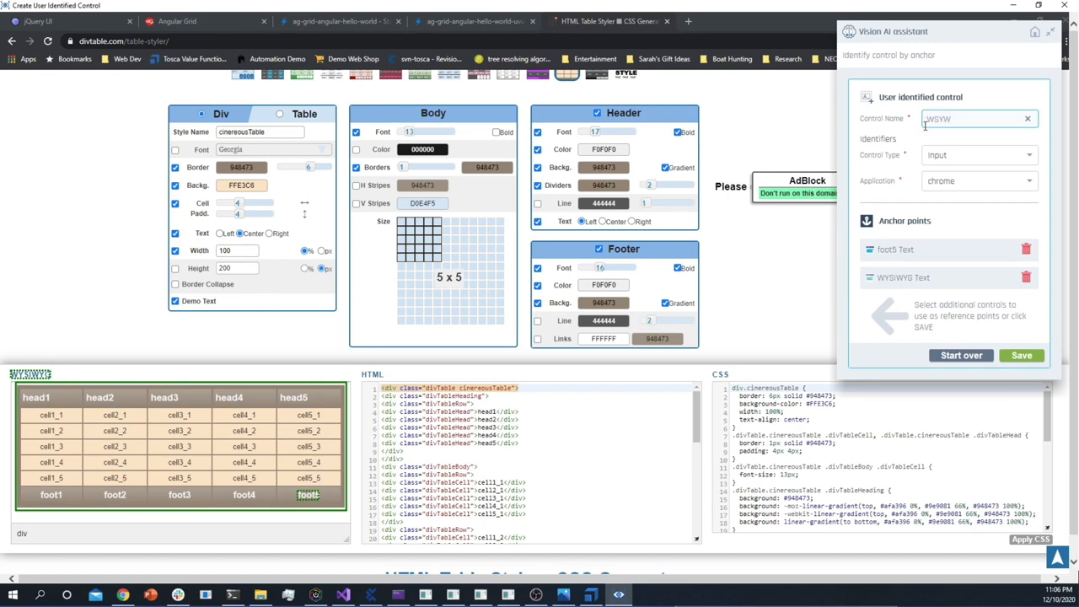
type("WYSIWYG Table")
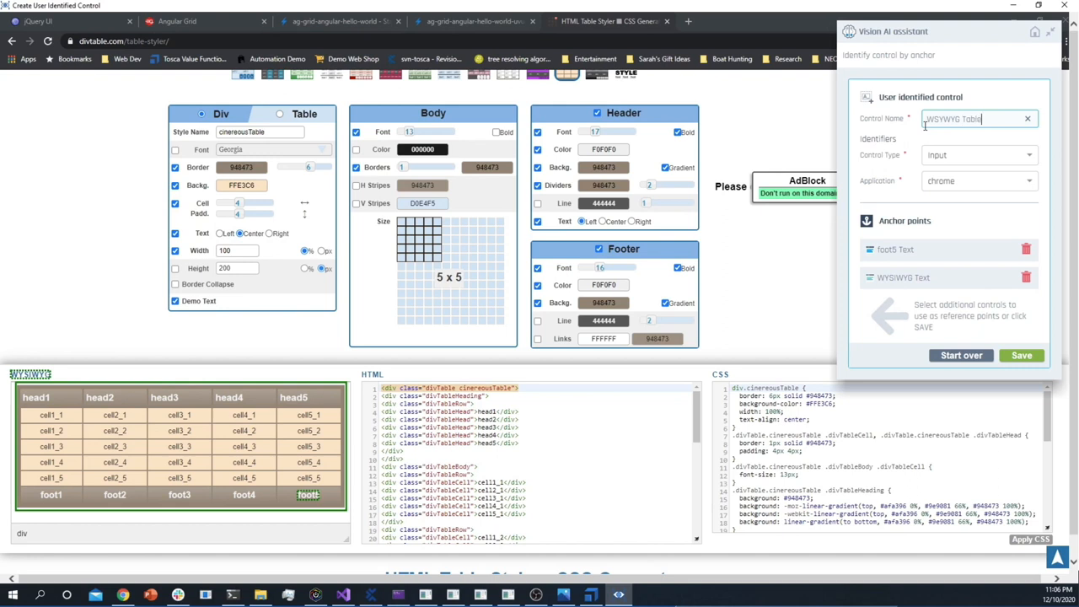
- Set the control type to Table and the application to HTML Table Styler
left_click(978, 155)
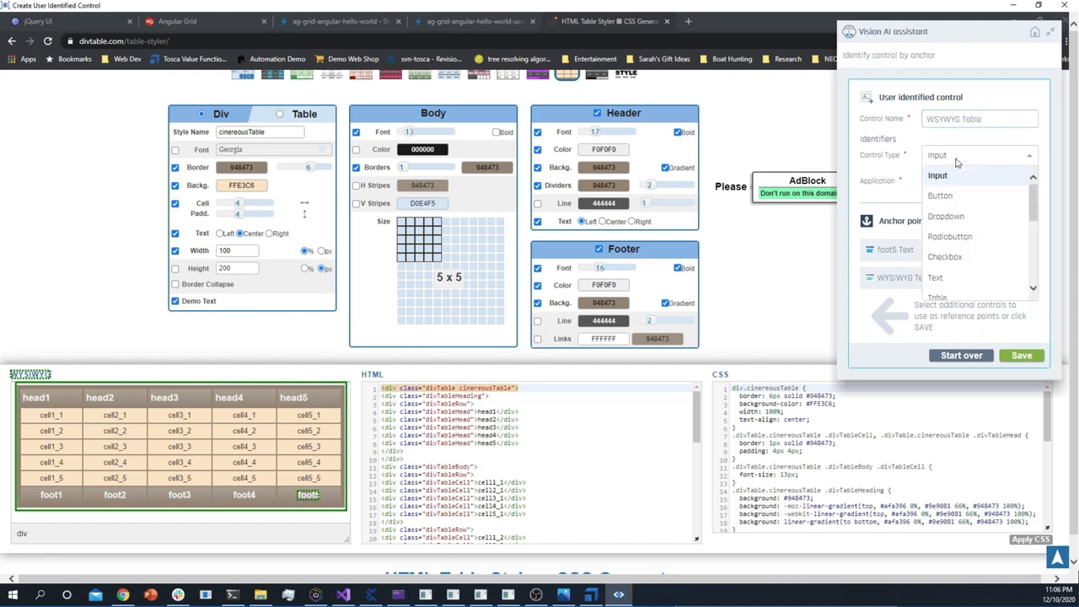
left_click(938, 297)
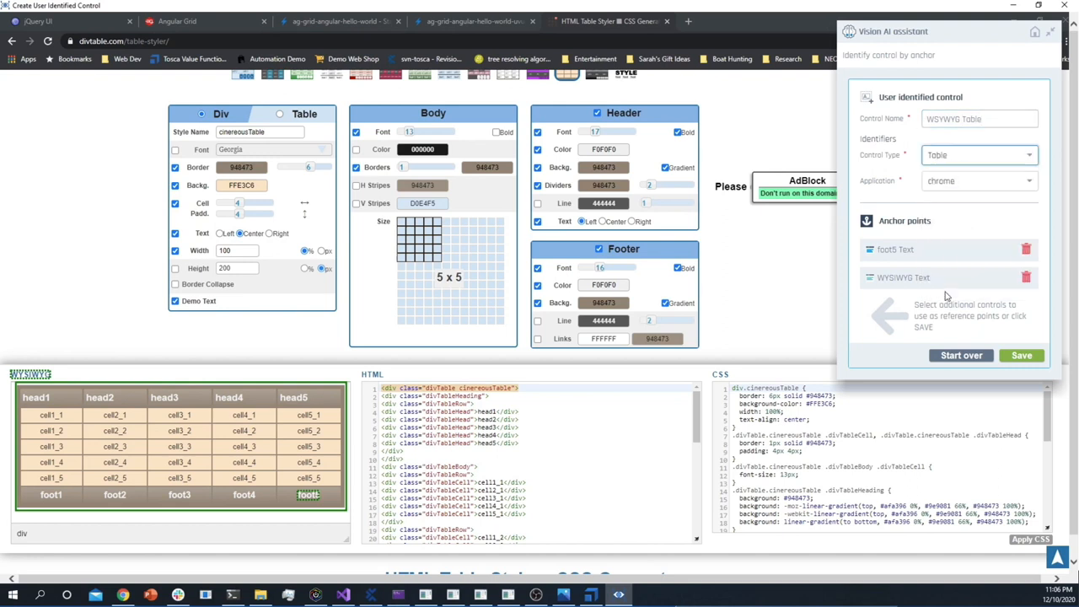
left_click(978, 180)
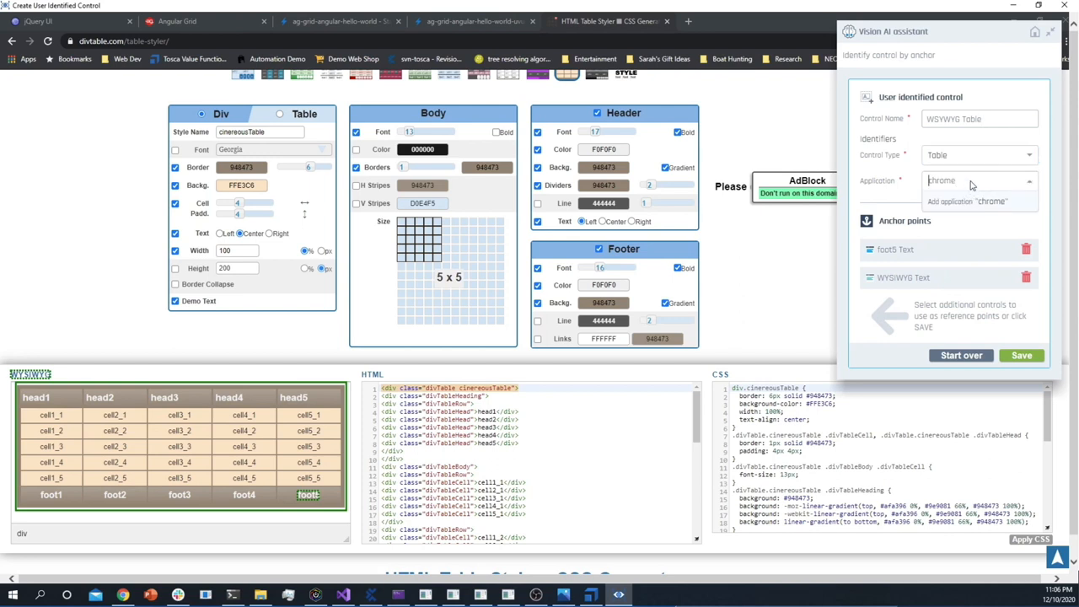
type("HTML Table Styler")
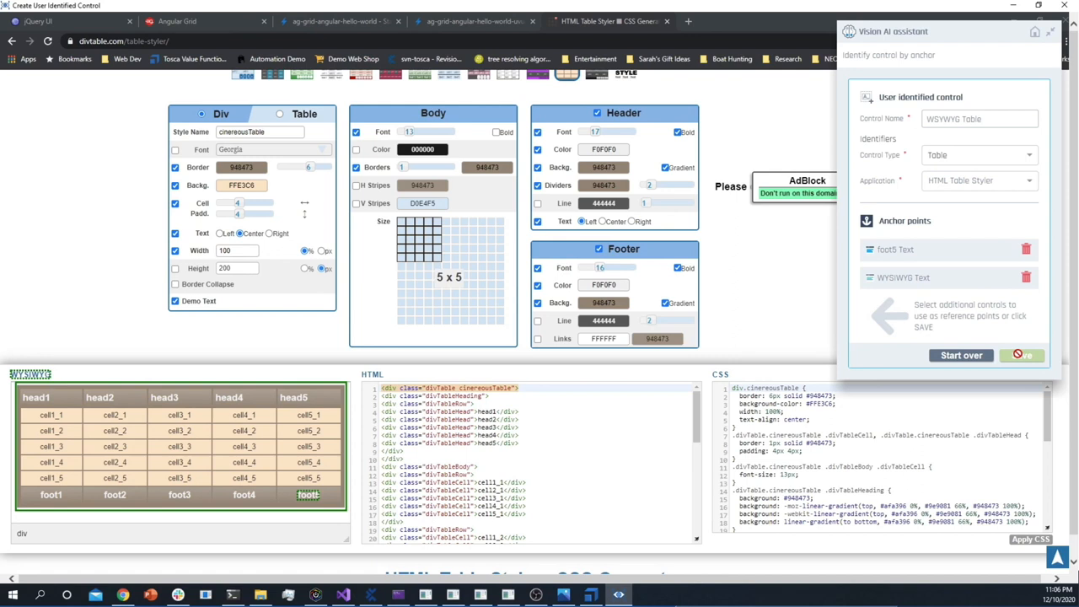
- Save the user-identified table control and acknowledge XScan's control-created message
left_click(1022, 354)
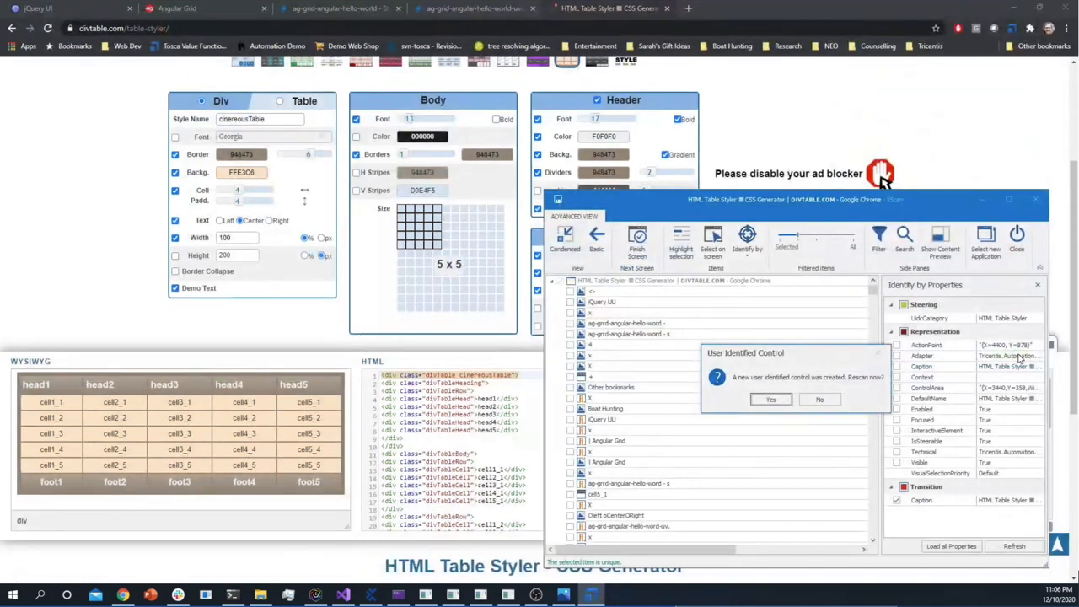
left_click(769, 399)
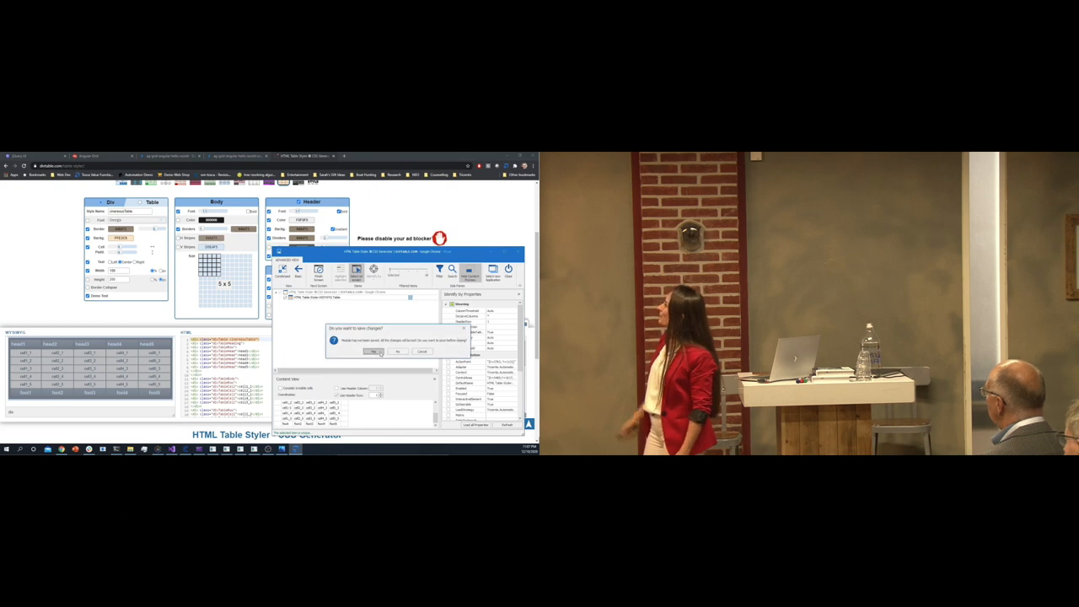
- Dismiss the XScan prompt and return to the Vision AI presentation slide
left_click(374, 352)
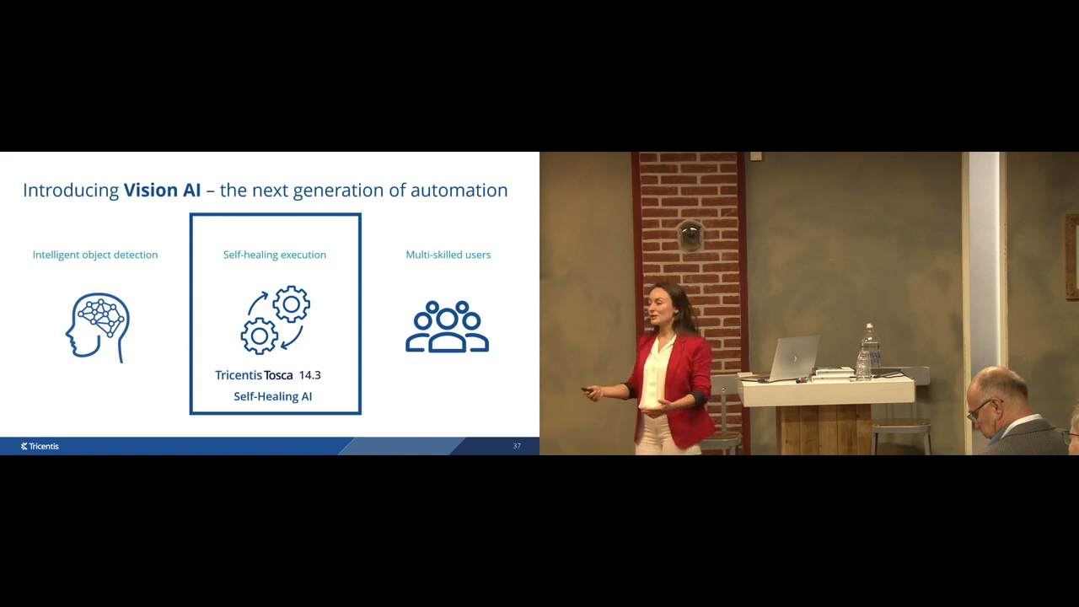
- Advance past the 'AI is making testing fun again' quote to the 'Tosca, powered by Vision AI' slide
key("Right")
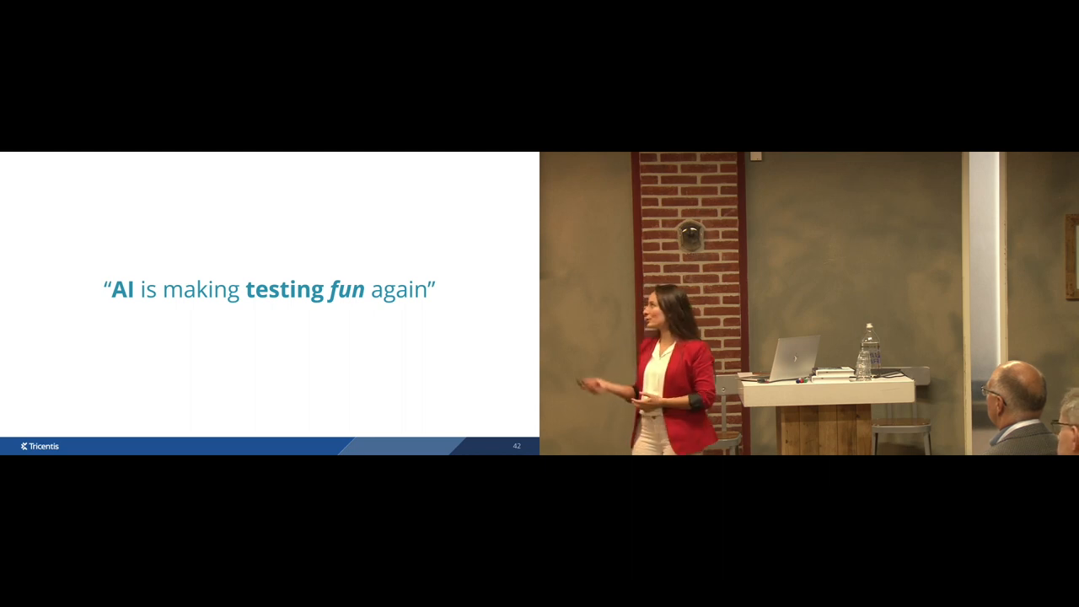
key("right")
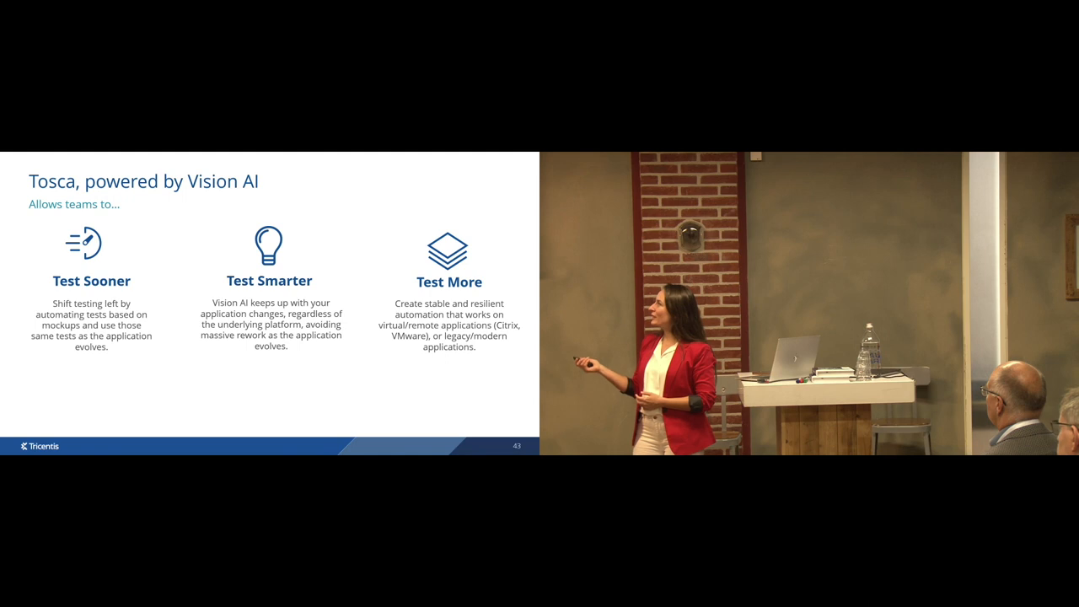